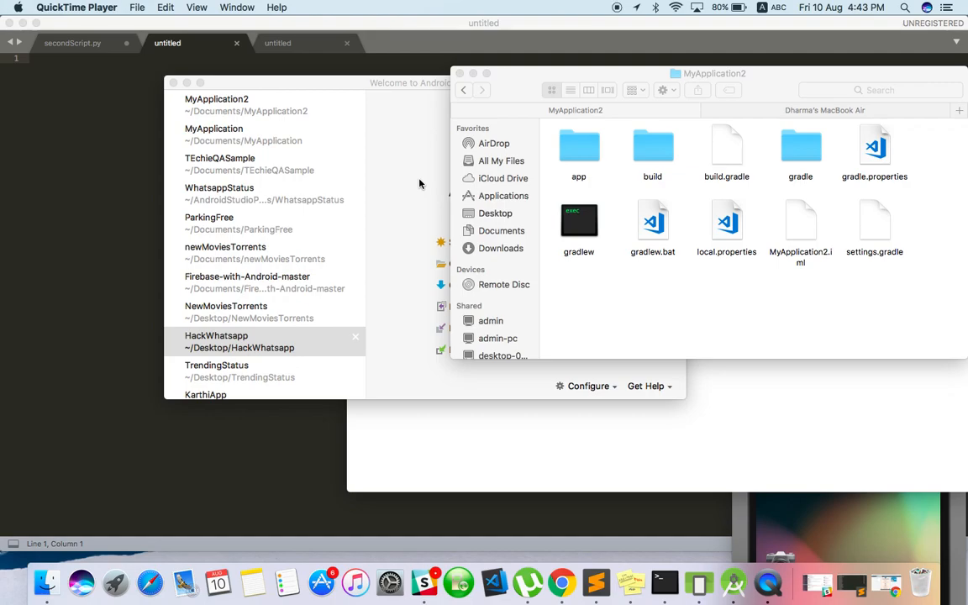
{"action": "mouse_move", "coordinate": [399, 96]}
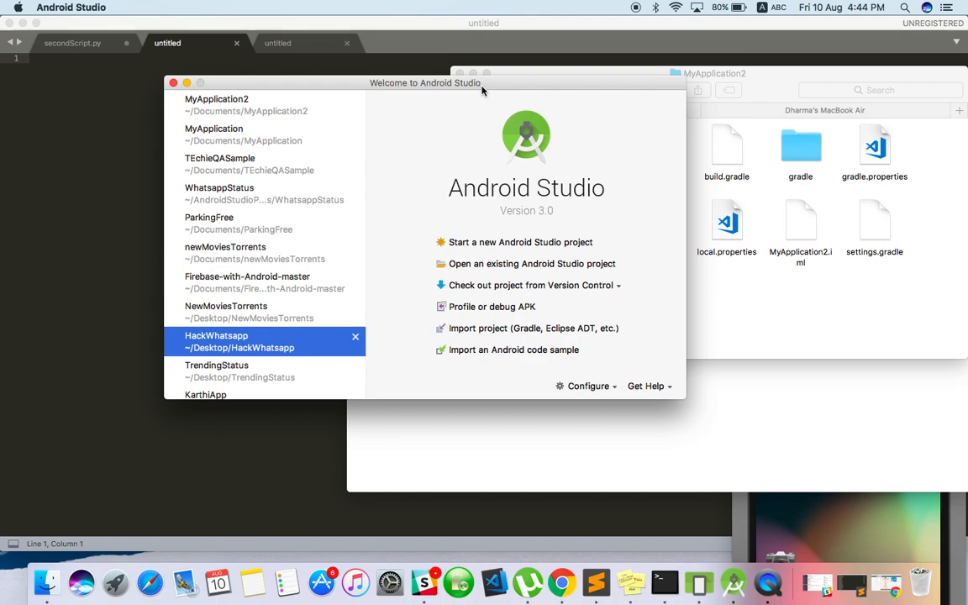
{"action": "mouse_move", "coordinate": [736, 75]}
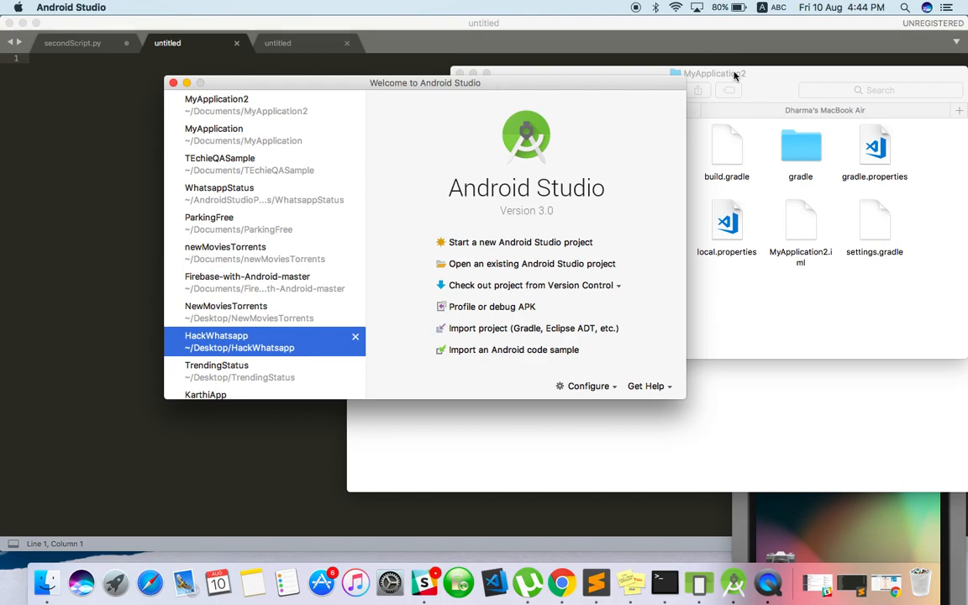
{"action": "left_click", "coordinate": [715, 73]}
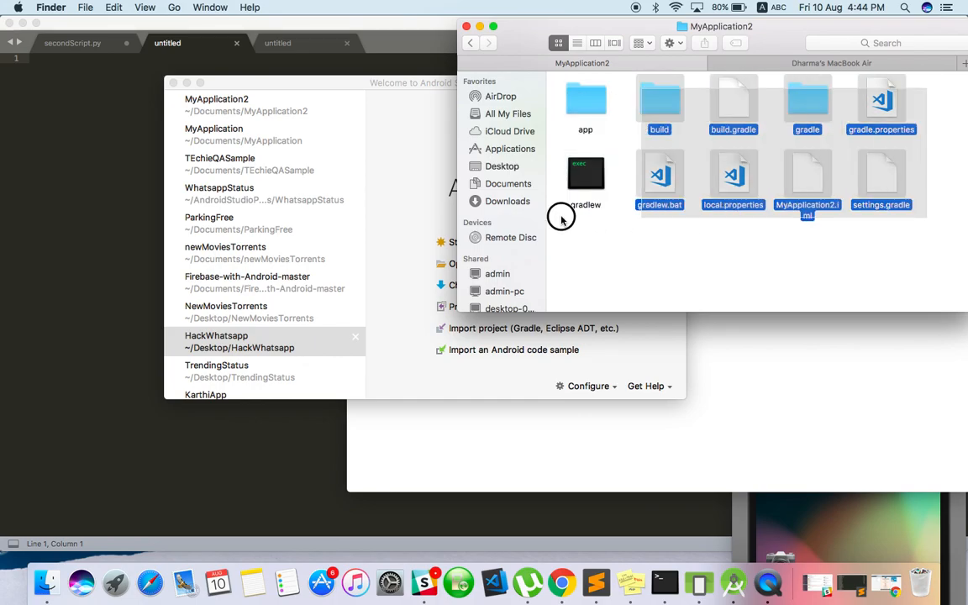
{"action": "left_click", "coordinate": [561, 217]}
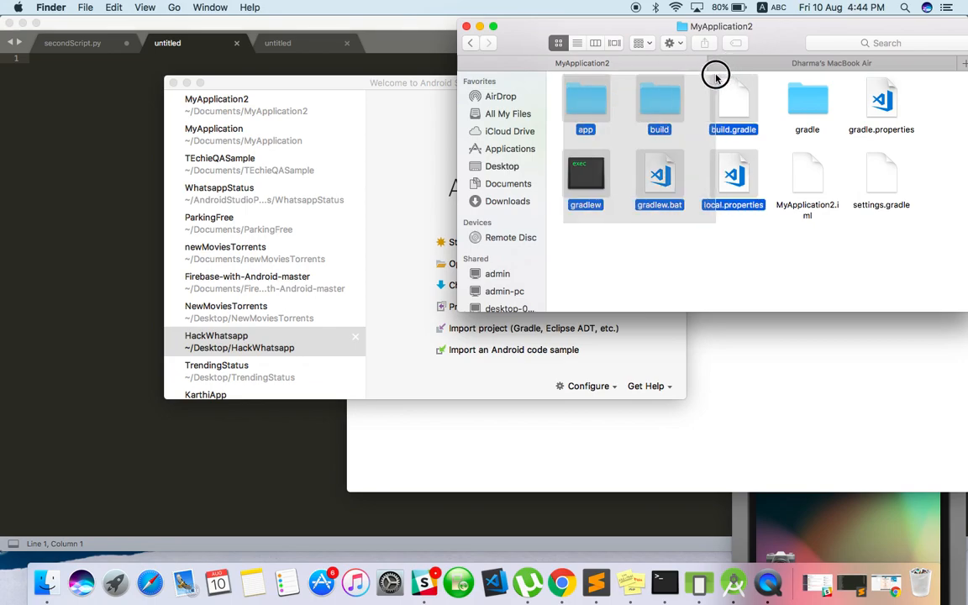
{"action": "left_click", "coordinate": [933, 173]}
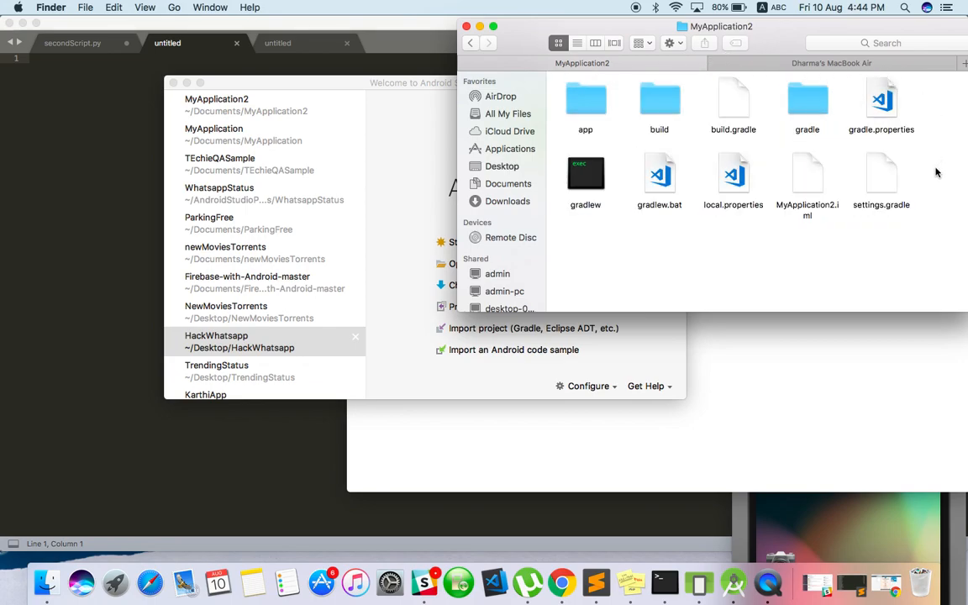
{"action": "key", "text": "cmd+a"}
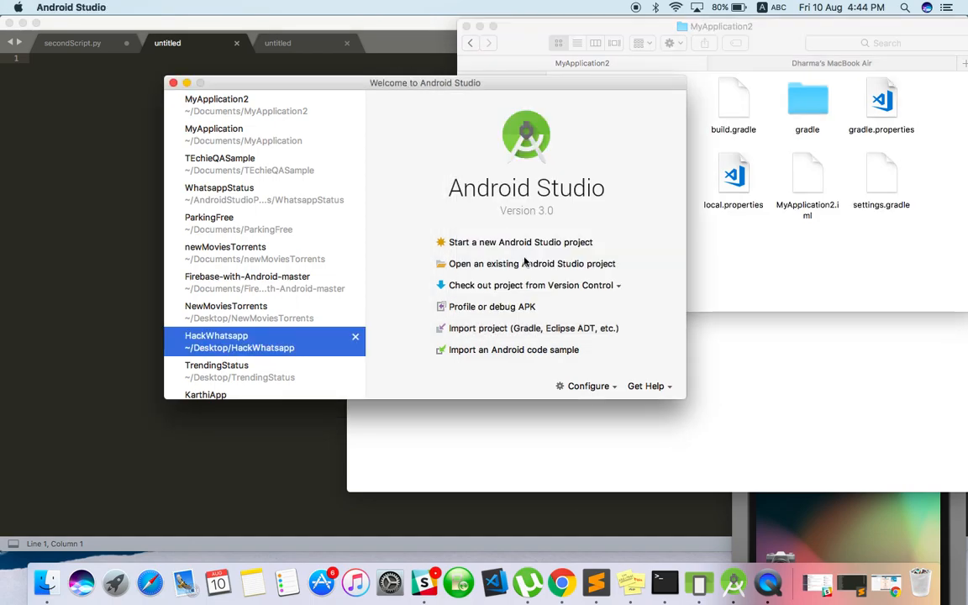
- Open the existing MyApplication2 project from the Documents folder
{"action": "left_click", "coordinate": [531, 263]}
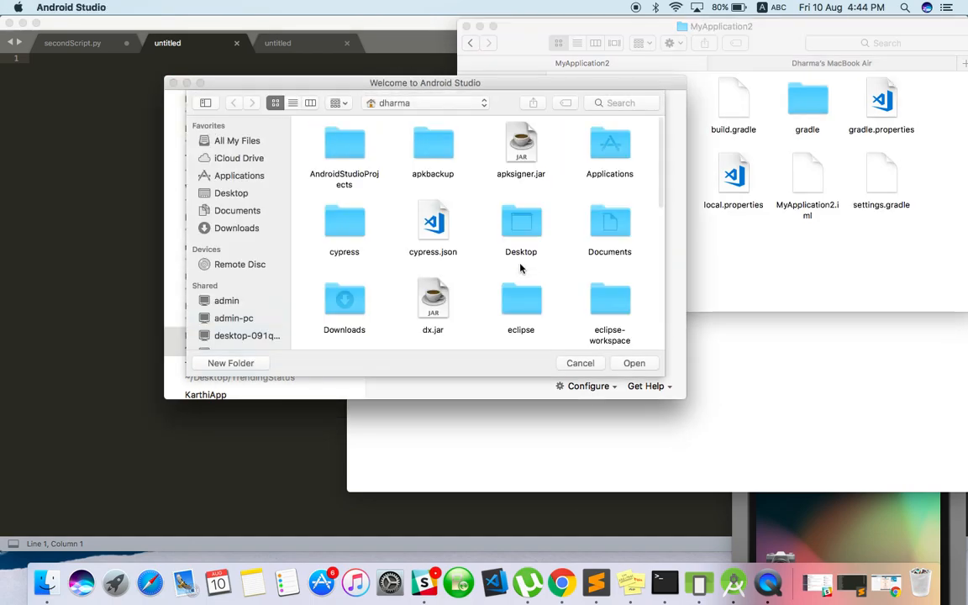
{"action": "mouse_move", "coordinate": [479, 236]}
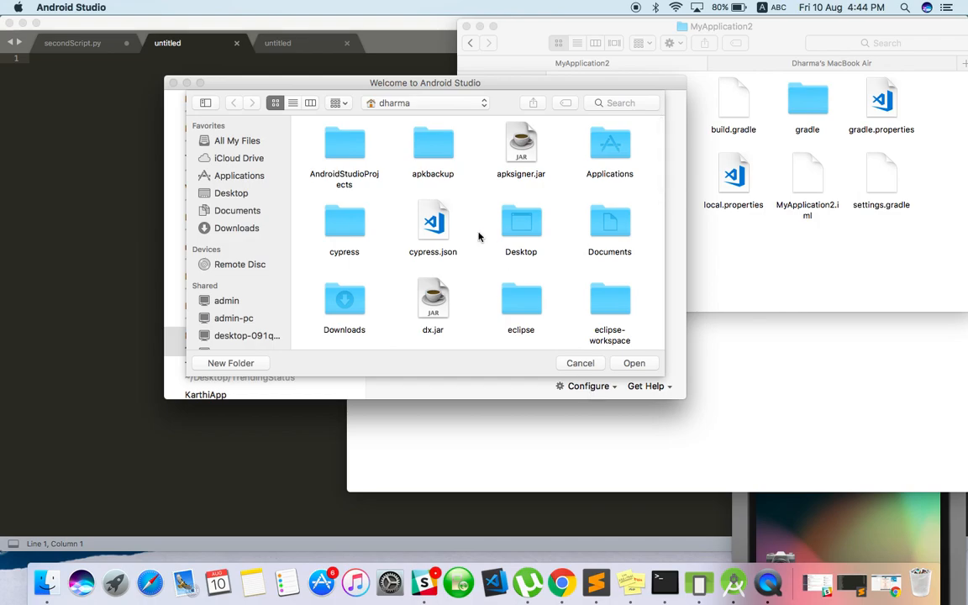
{"action": "left_click", "coordinate": [237, 210]}
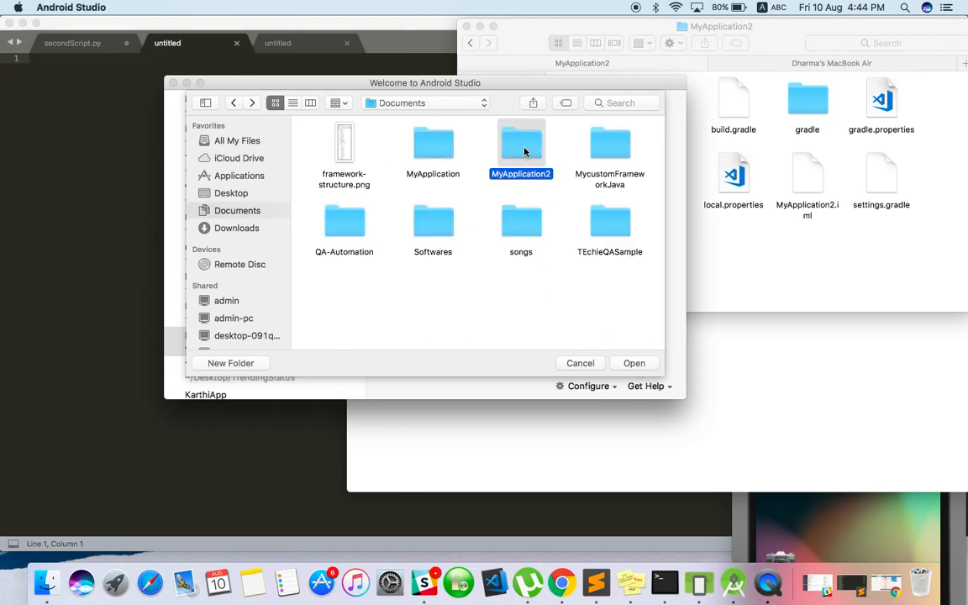
{"action": "left_click", "coordinate": [580, 363]}
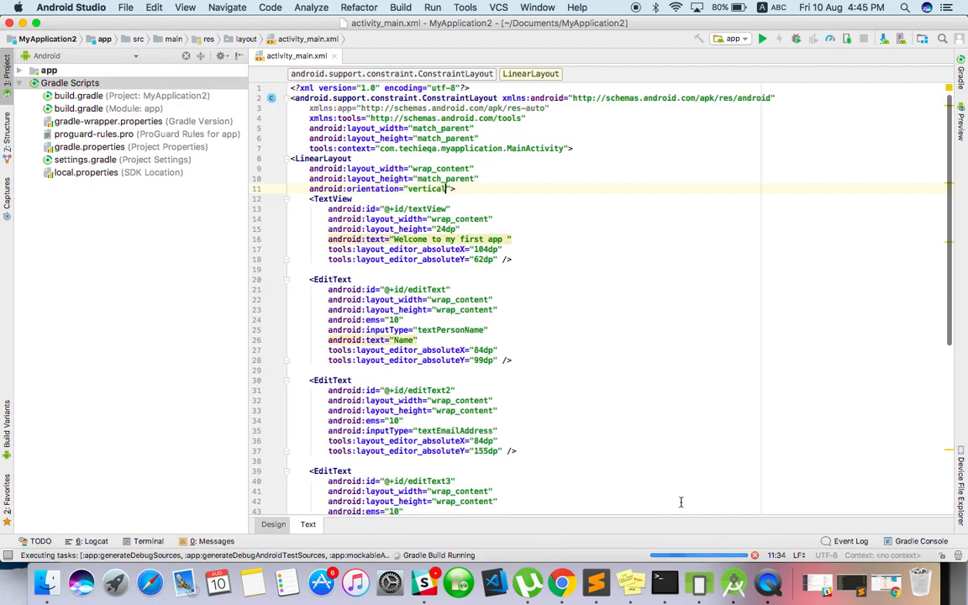
{"action": "mouse_move", "coordinate": [657, 263]}
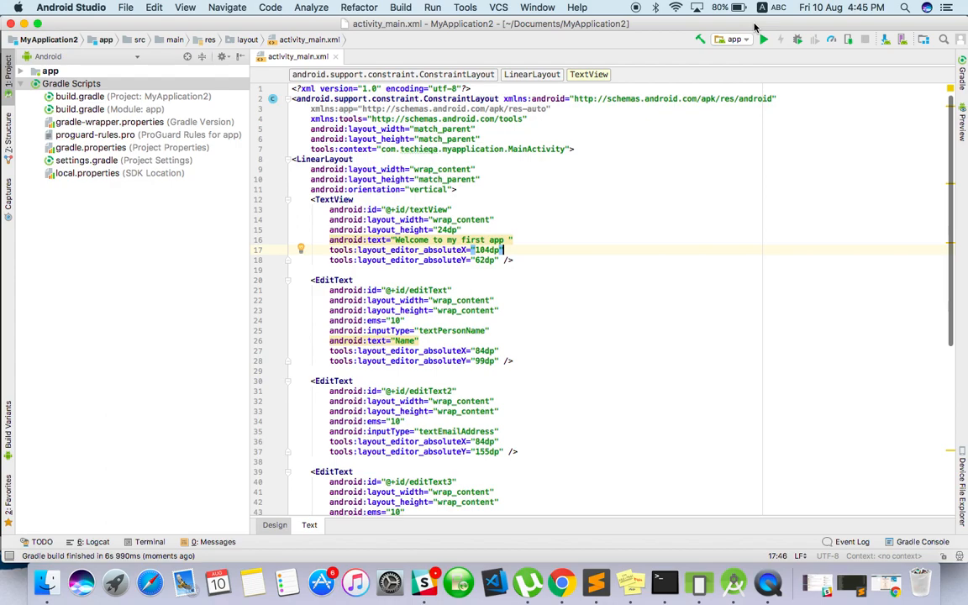
- Run the app once the Gradle build finishes, bringing up Select Deployment Target
{"action": "left_click", "coordinate": [764, 39]}
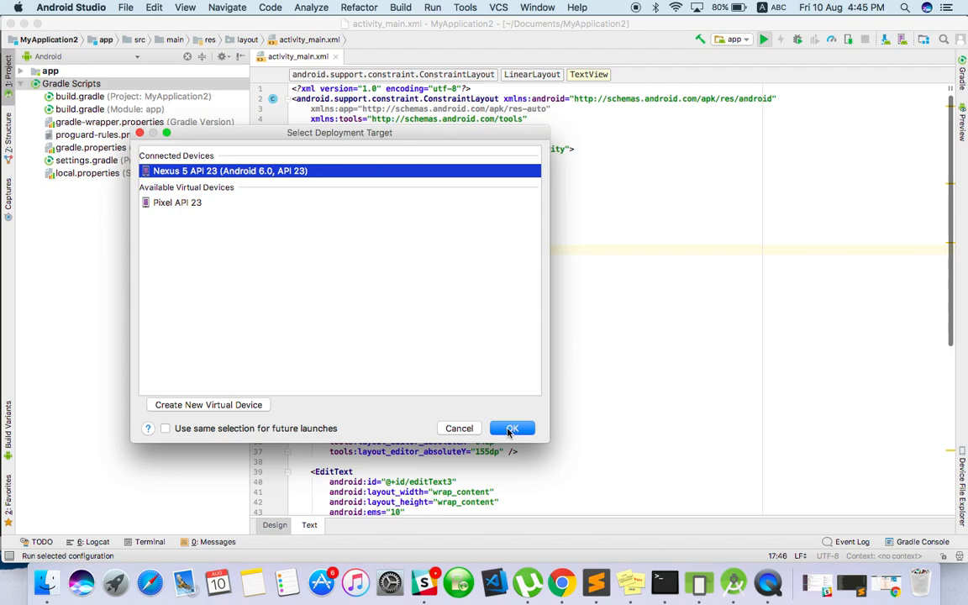
- Launch the app on the Nexus 5 API 23 emulator
{"action": "left_click", "coordinate": [511, 427]}
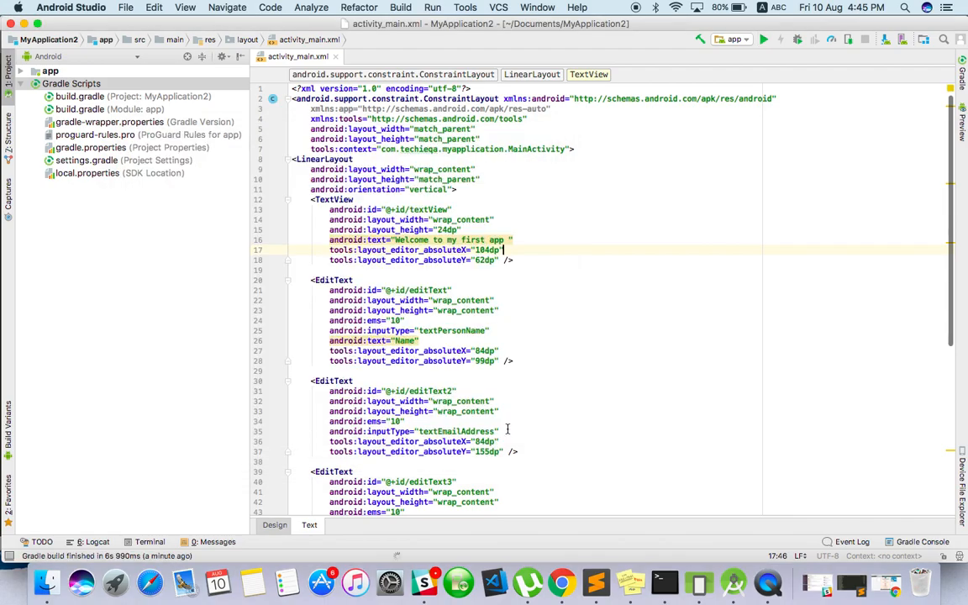
{"action": "left_click", "coordinate": [763, 40]}
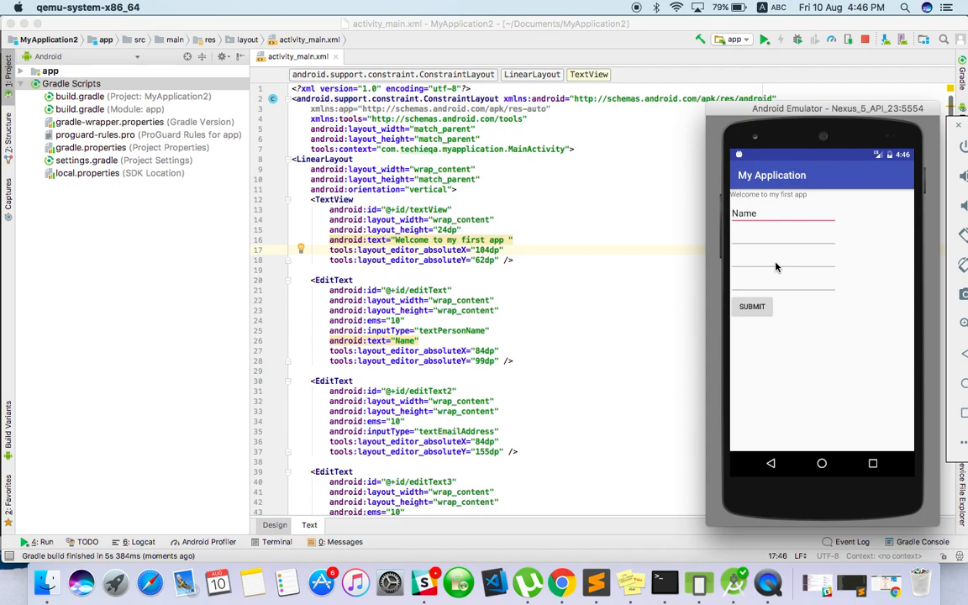
{"action": "mouse_move", "coordinate": [795, 320]}
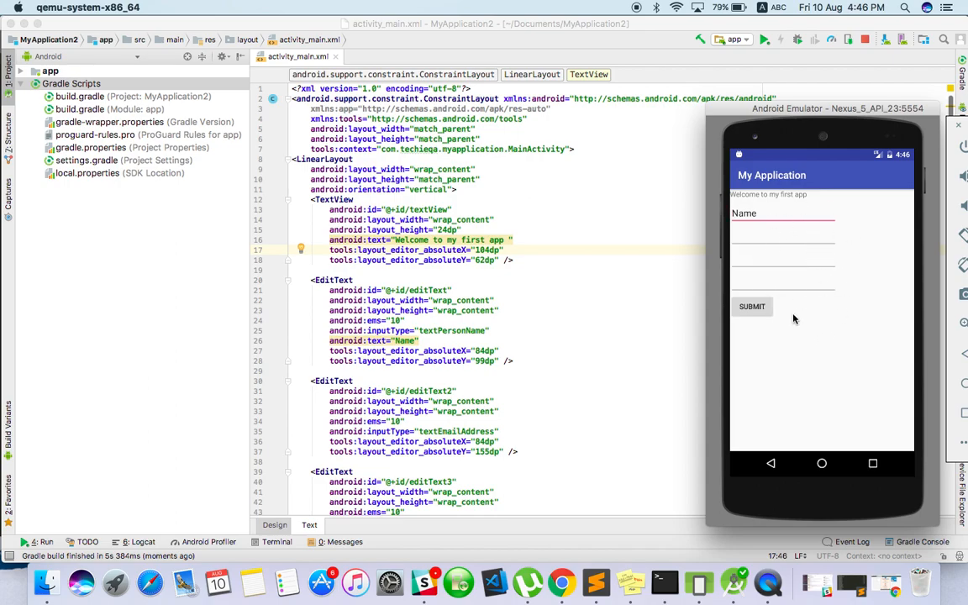
{"action": "mouse_move", "coordinate": [831, 115]}
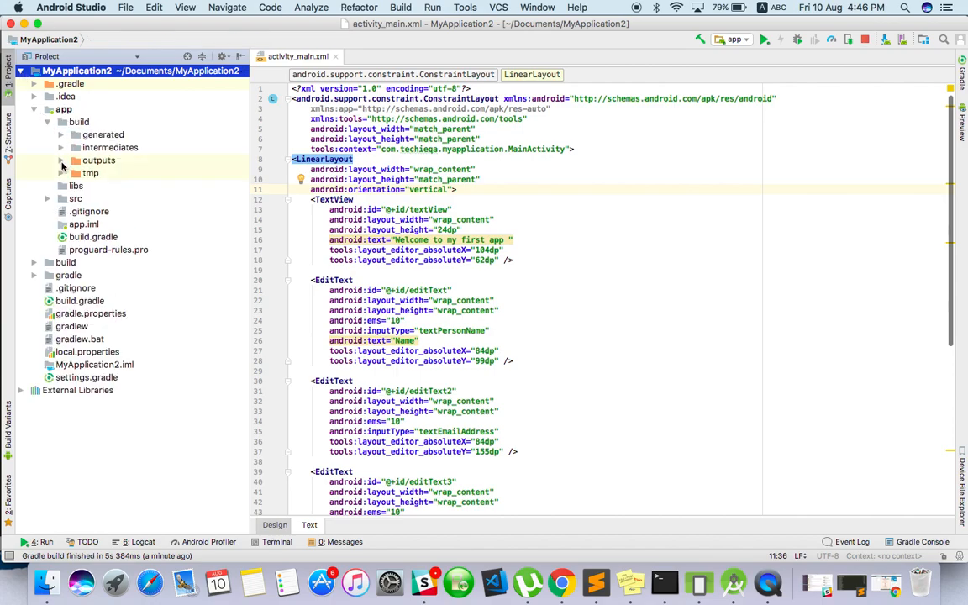
- Copy app-debug.apk from build/outputs/apk/debug to the clipboard
{"action": "left_click", "coordinate": [61, 161]}
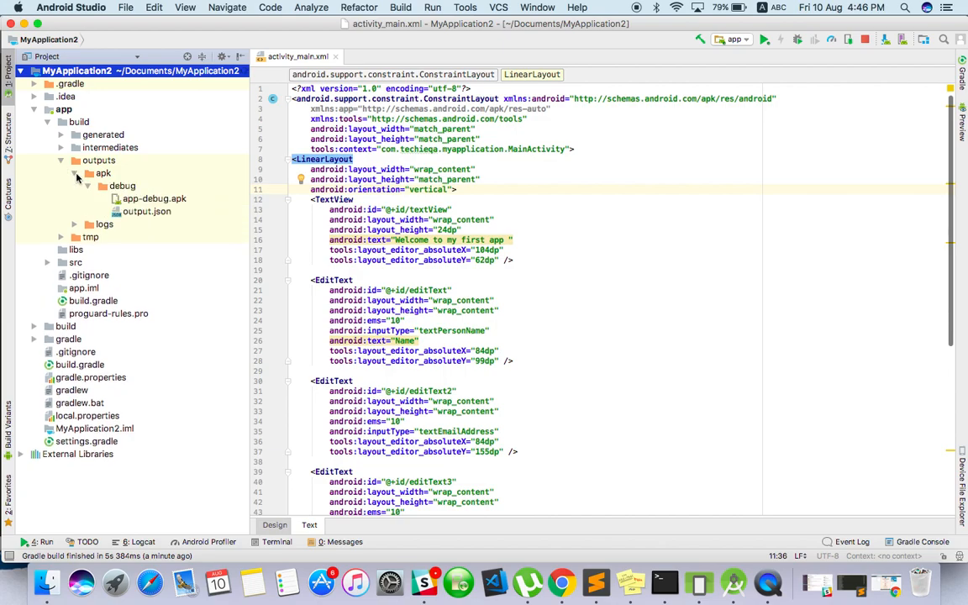
{"action": "left_click", "coordinate": [154, 198]}
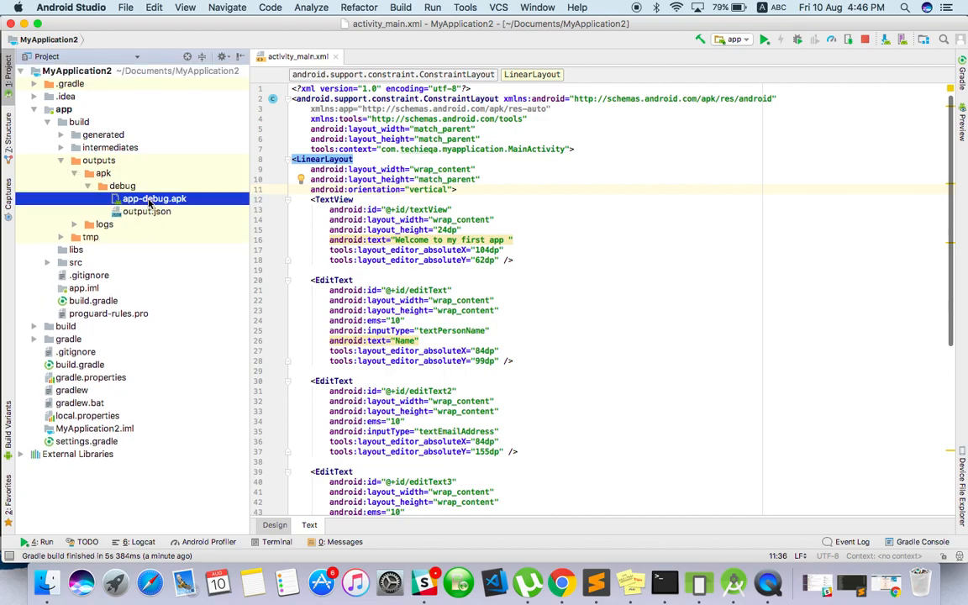
{"action": "left_click", "coordinate": [155, 198]}
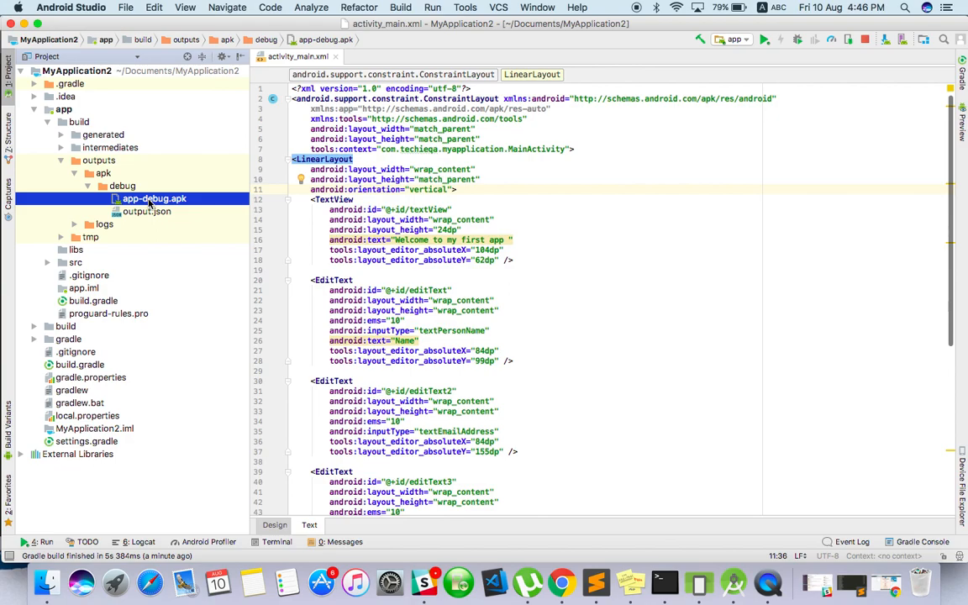
{"action": "right_click", "coordinate": [154, 198]}
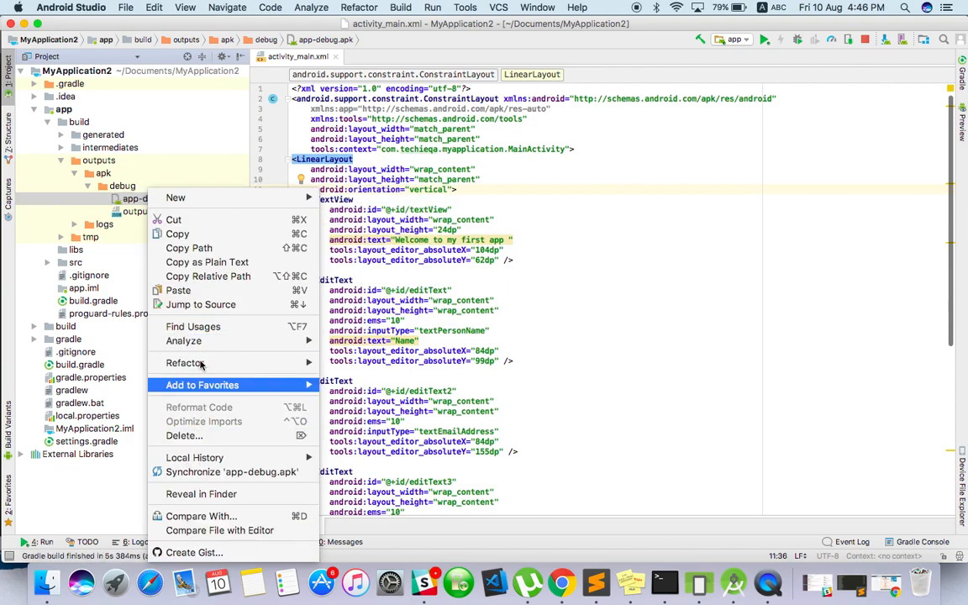
{"action": "mouse_move", "coordinate": [178, 234]}
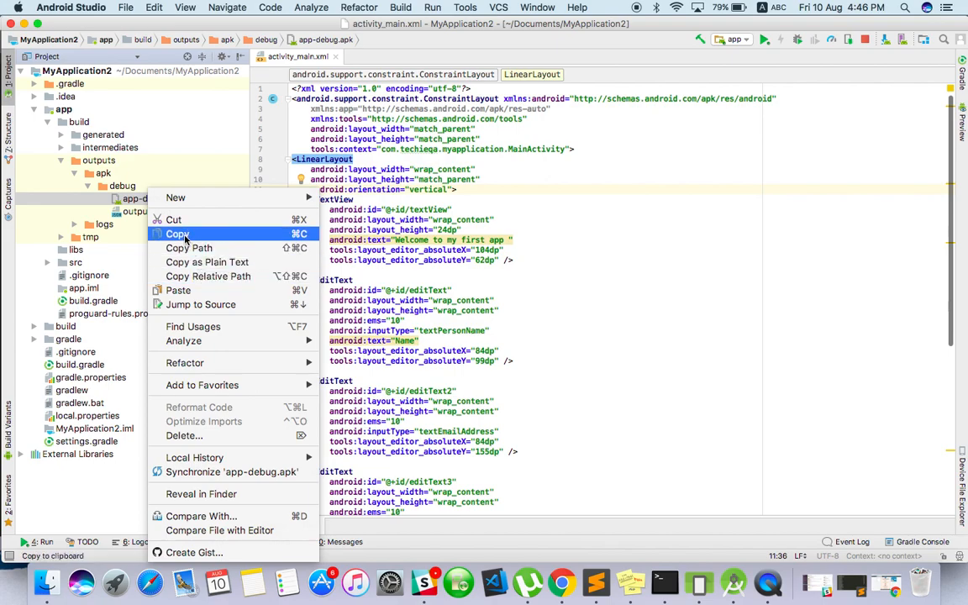
{"action": "left_click", "coordinate": [178, 233]}
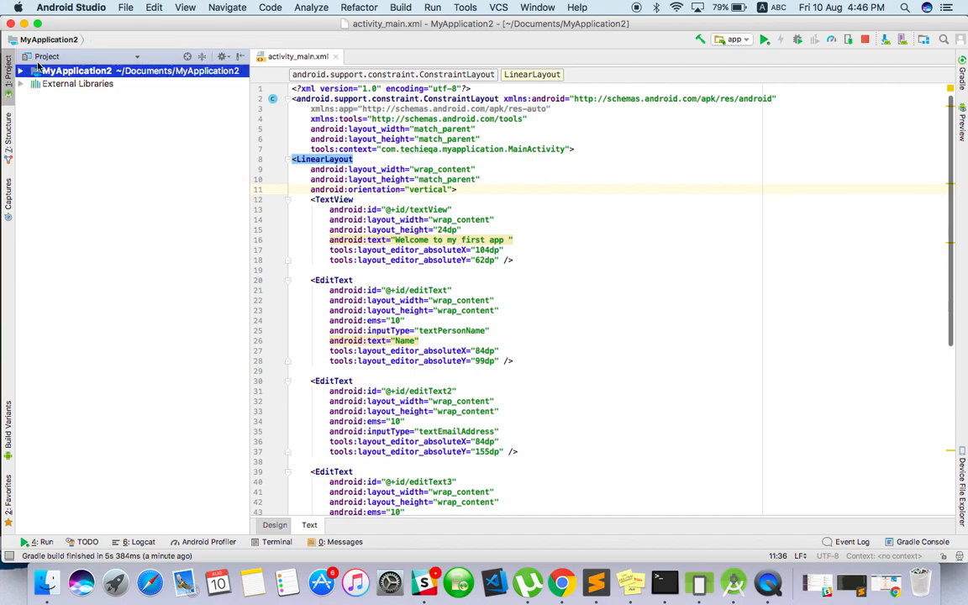
- Expand MyApplication2, app, build and outputs in the Project panel
{"action": "left_click", "coordinate": [72, 84]}
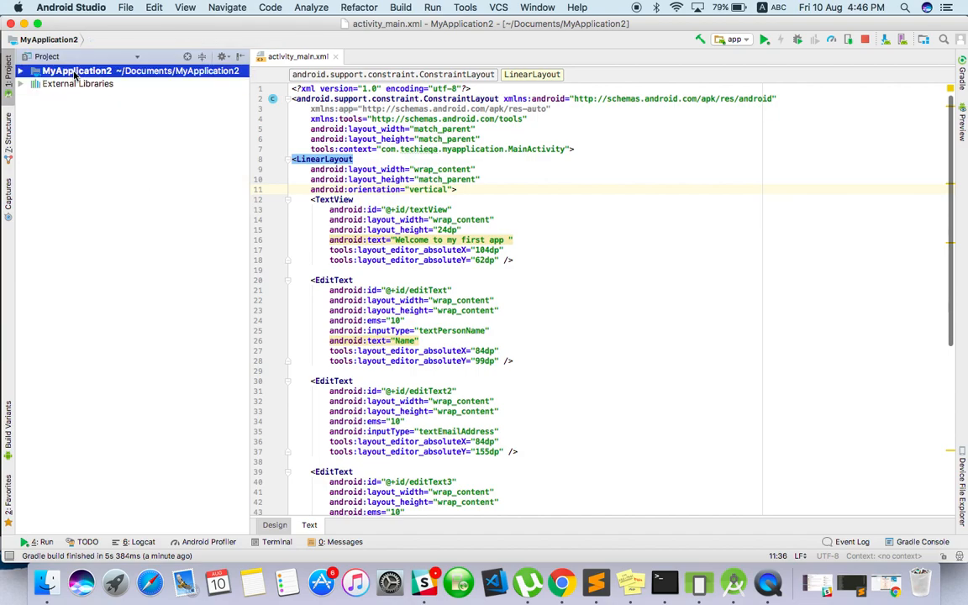
{"action": "left_click", "coordinate": [21, 70]}
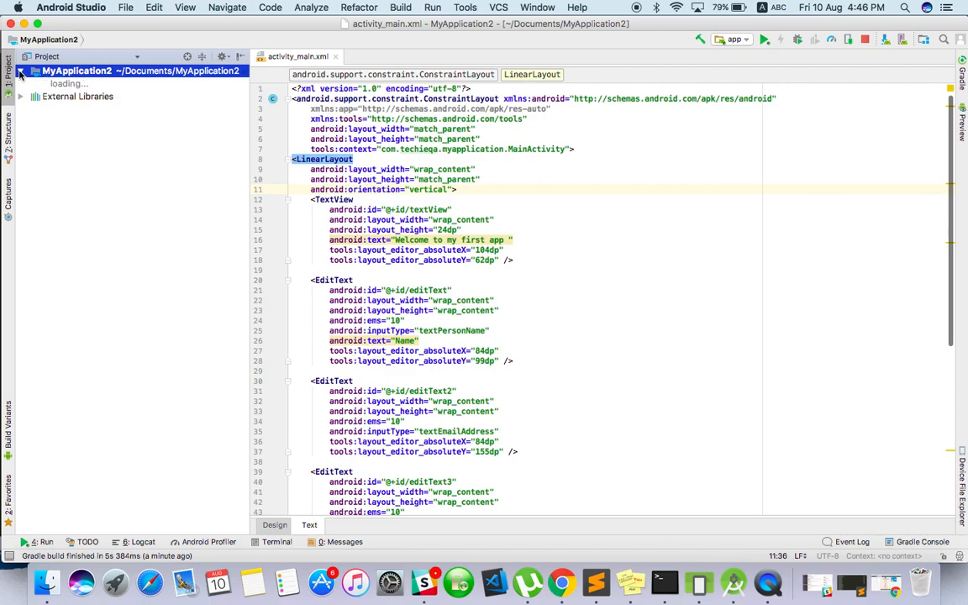
{"action": "left_click", "coordinate": [21, 70]}
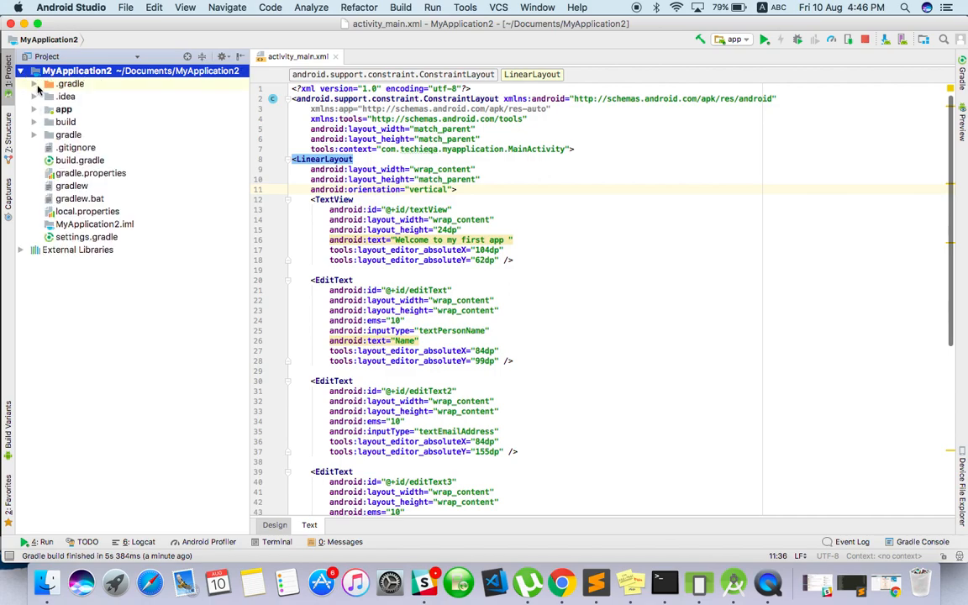
{"action": "left_click", "coordinate": [37, 110]}
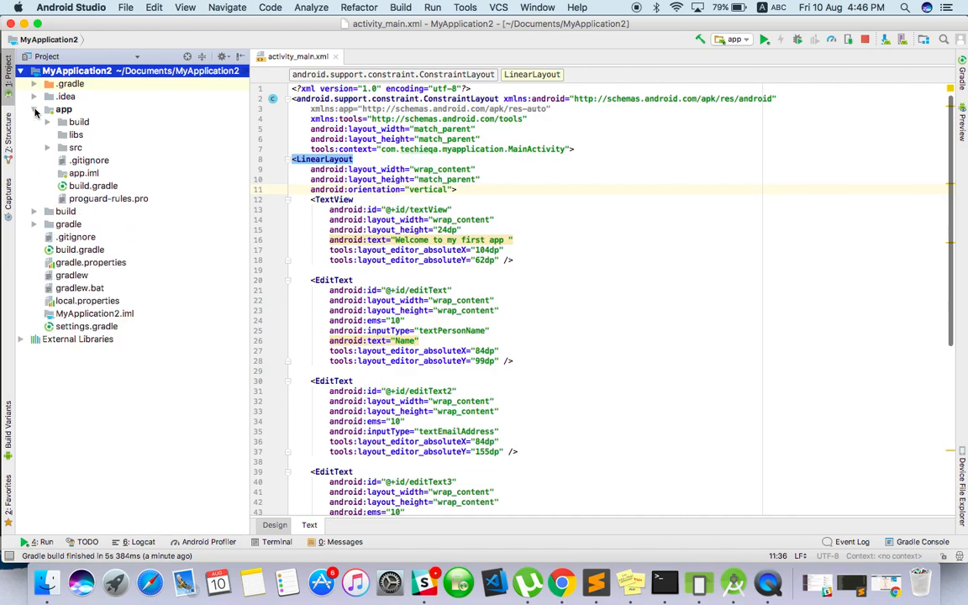
{"action": "left_click", "coordinate": [48, 122]}
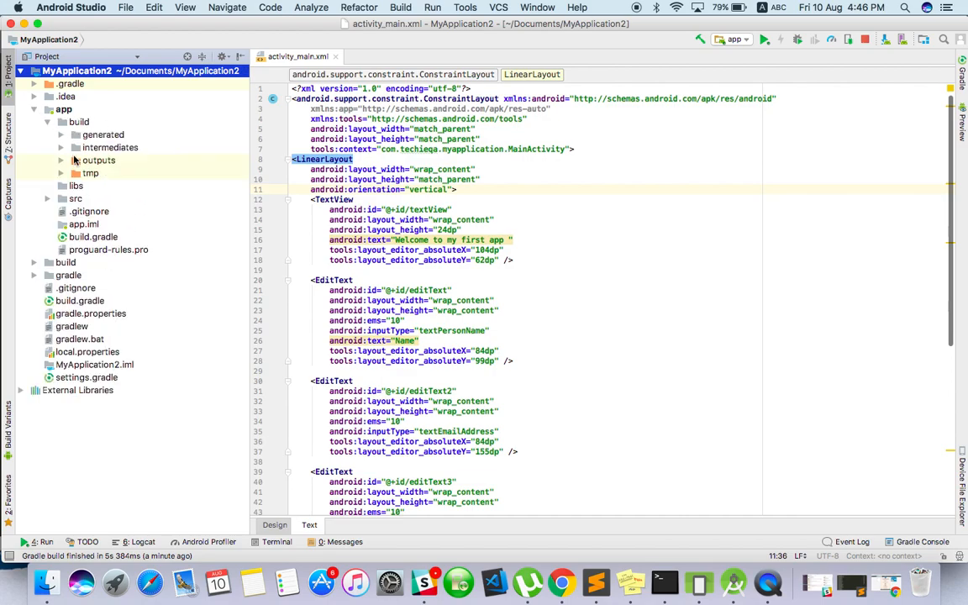
{"action": "left_click", "coordinate": [47, 581]}
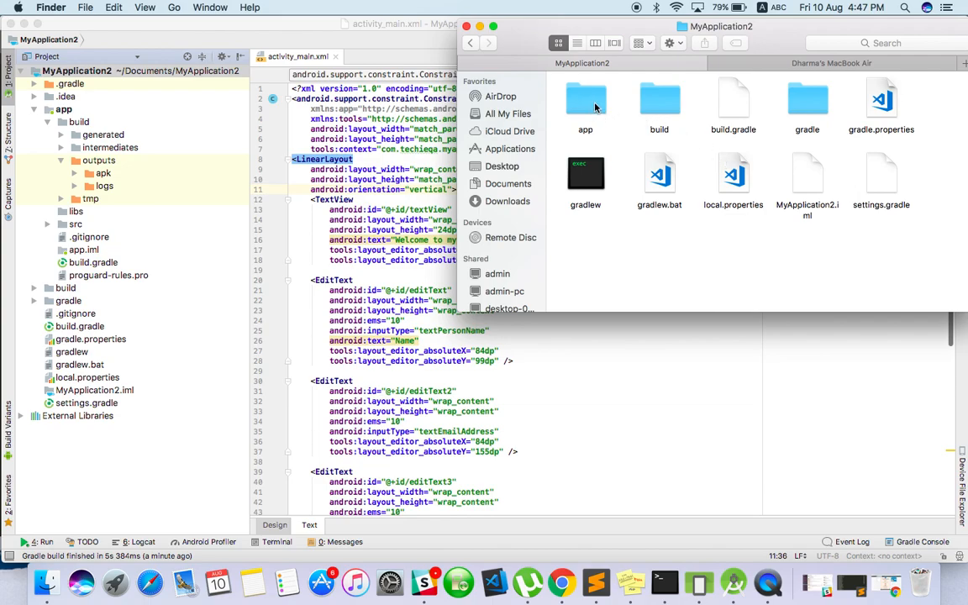
- Navigate Finder into app/build/outputs/apk/debug and select app-debug.apk
{"action": "double_click", "coordinate": [660, 101]}
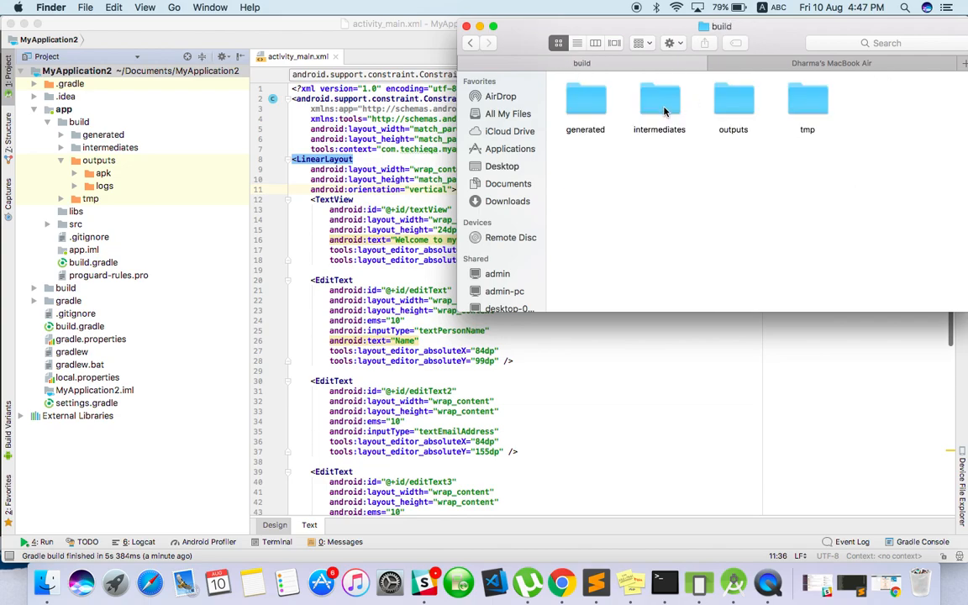
{"action": "double_click", "coordinate": [733, 101]}
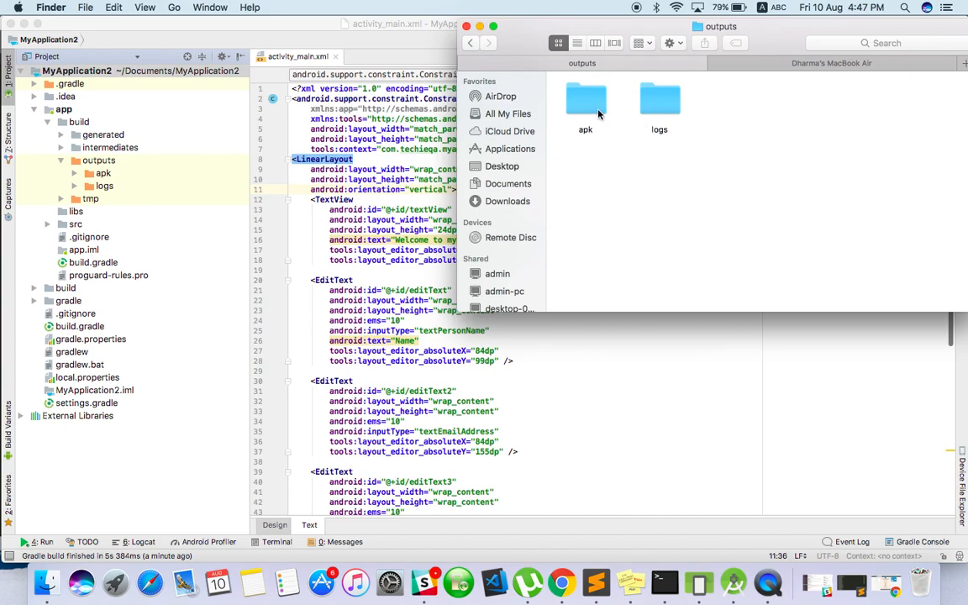
{"action": "double_click", "coordinate": [585, 101]}
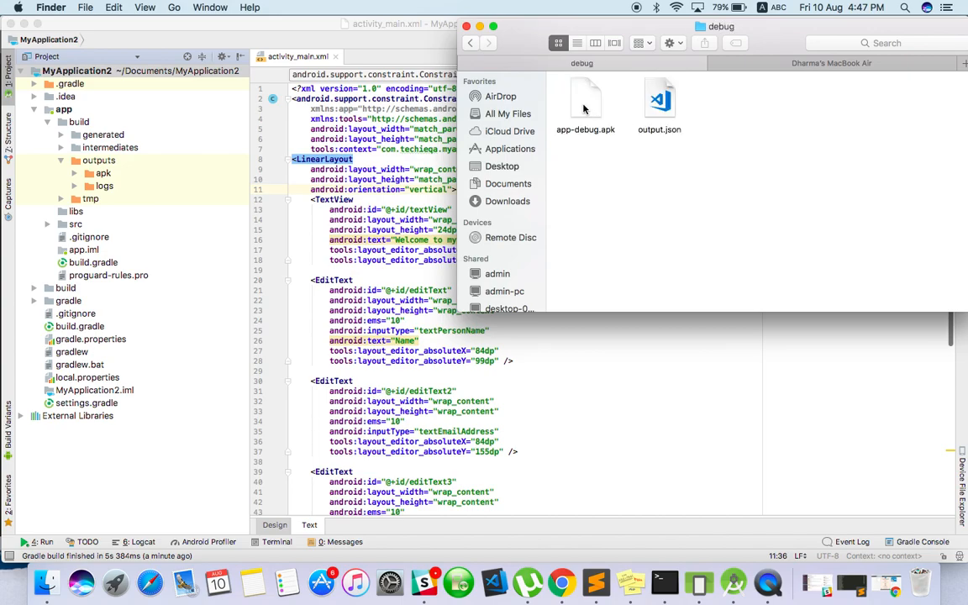
{"action": "left_click", "coordinate": [586, 101]}
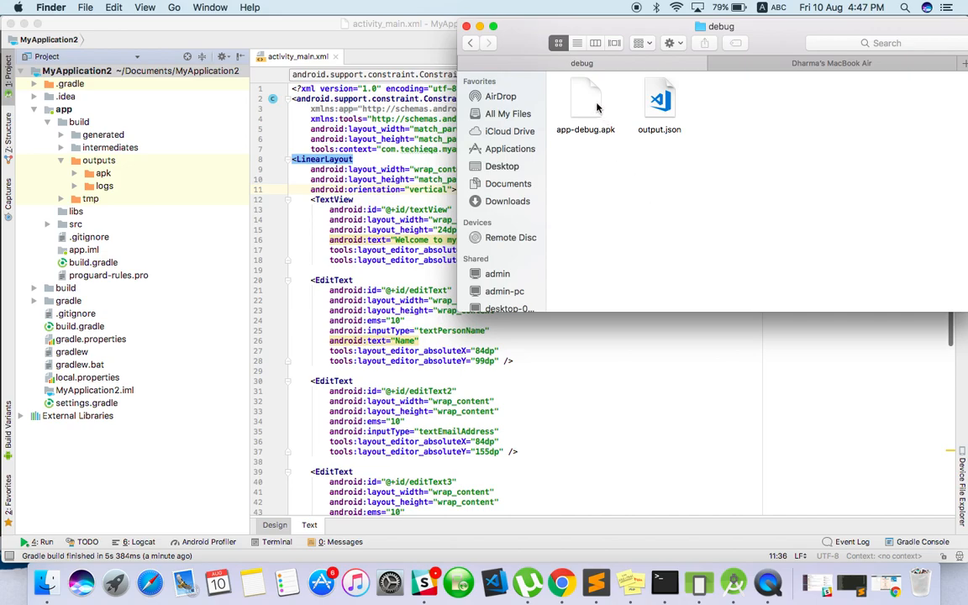
{"action": "right_click", "coordinate": [586, 101]}
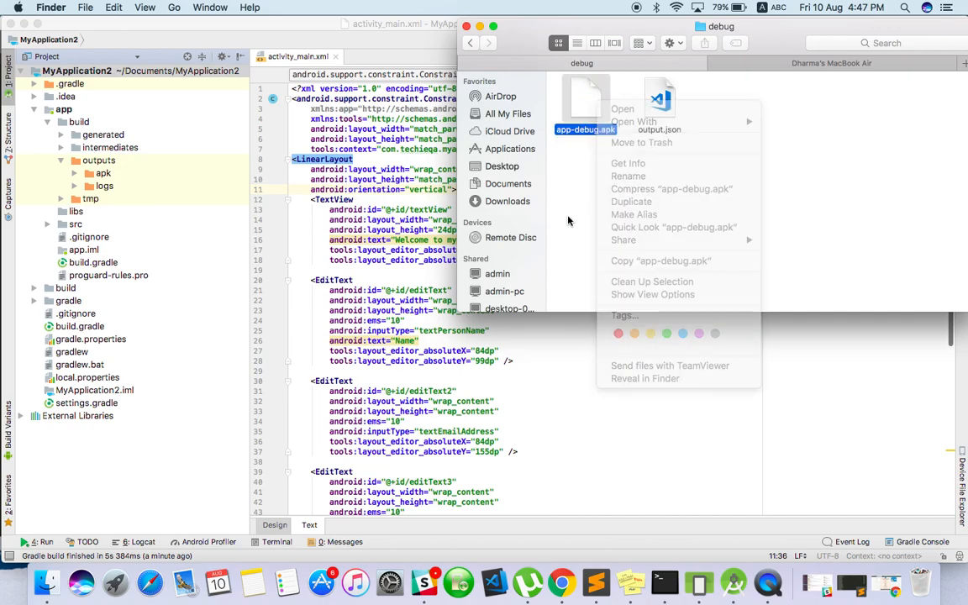
{"action": "left_click", "coordinate": [673, 206]}
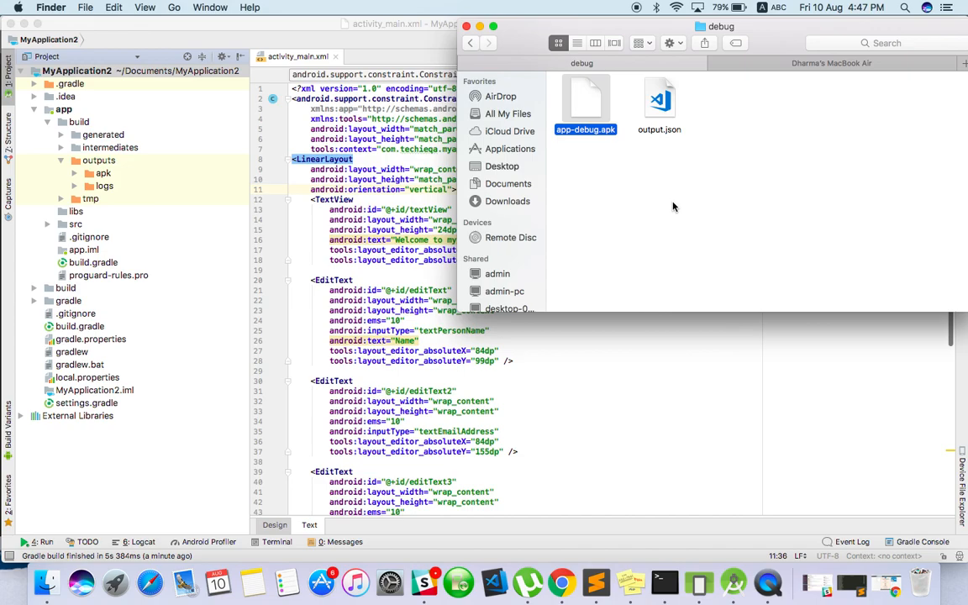
{"action": "mouse_move", "coordinate": [702, 185]}
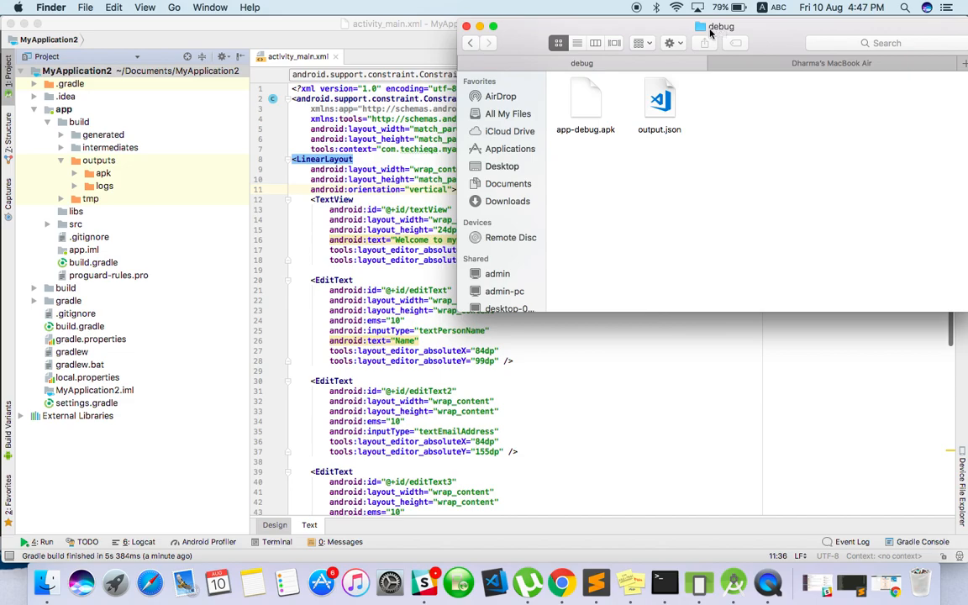
{"action": "mouse_move", "coordinate": [710, 34]}
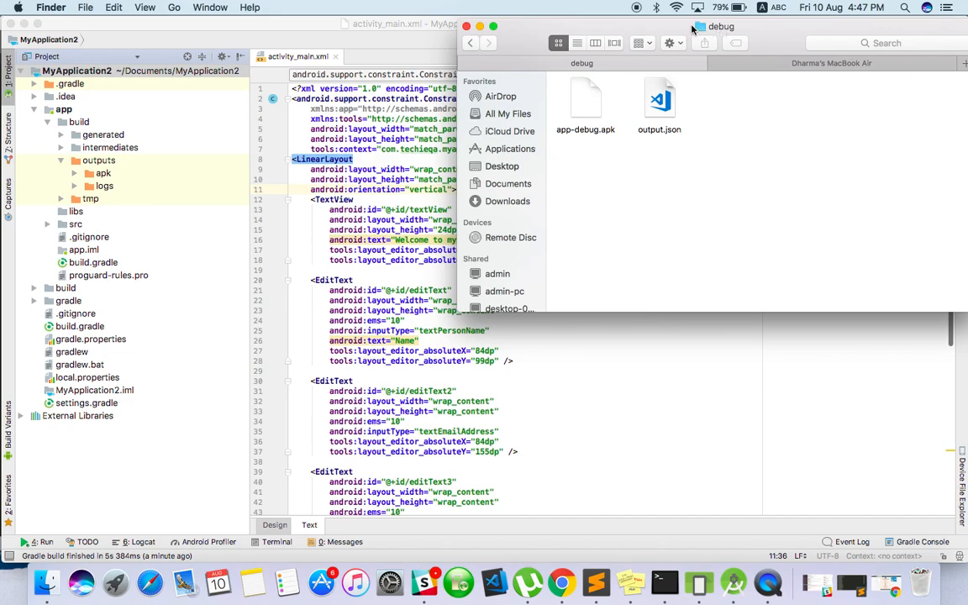